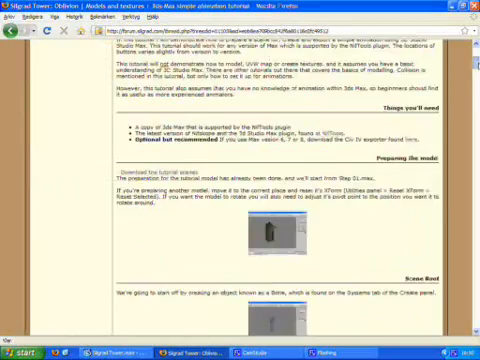
# Scroll the tutorial page down toward the 'Preparing the model' section.
pyautogui.scroll(-3)
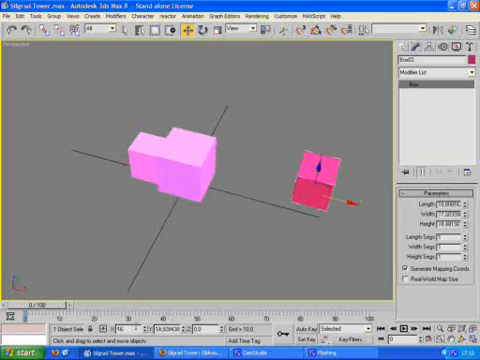
# Move the small red door box up against the pink pillar boxes.
pyautogui.moveTo(320, 172); pyautogui.dragTo(256, 156)
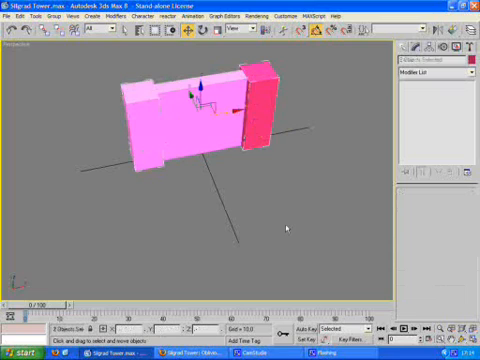
# Display the gate with its stone pillar and wooden door textures.
pyautogui.click(456, 24)
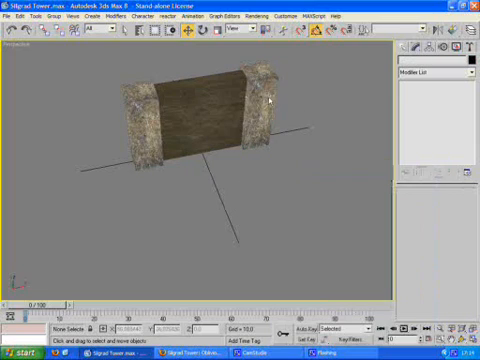
pyautogui.click(196, 104)
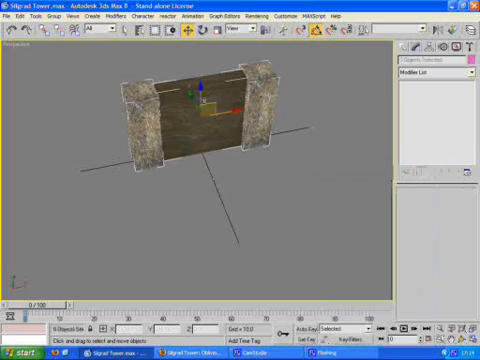
# Clone the gate and confirm the Clone Options dialog.
pyautogui.click(24, 16)
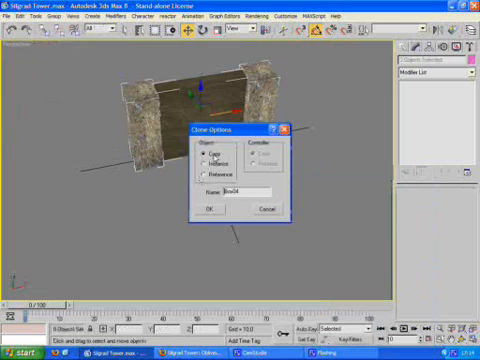
pyautogui.click(208, 210)
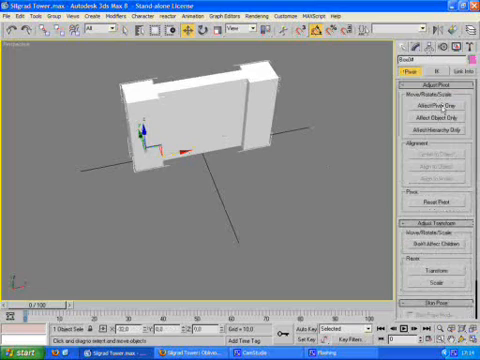
# Enable Affect Pivot Only to adjust the gate's pivot, then show the Modifier List for the box.
pyautogui.click(432, 116)
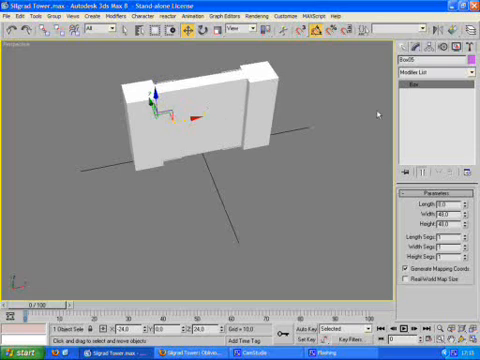
pyautogui.click(444, 72)
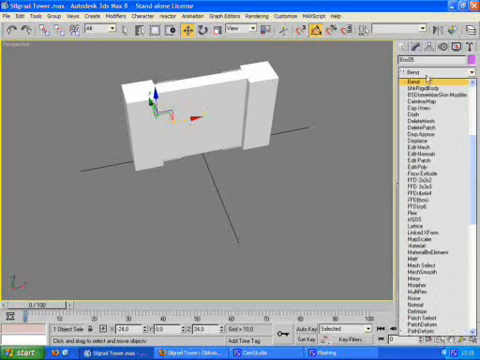